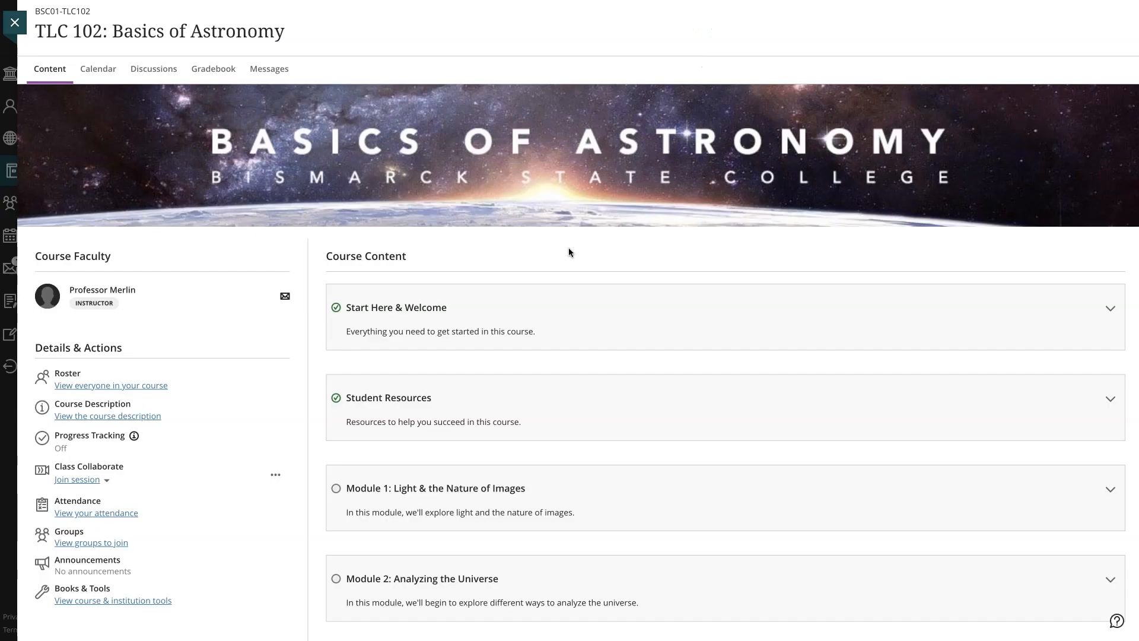
Expand Module 1: Light & the Nature of Images and scroll through its mostly locked items
{"action": "left_click", "coordinate": [435, 488]}
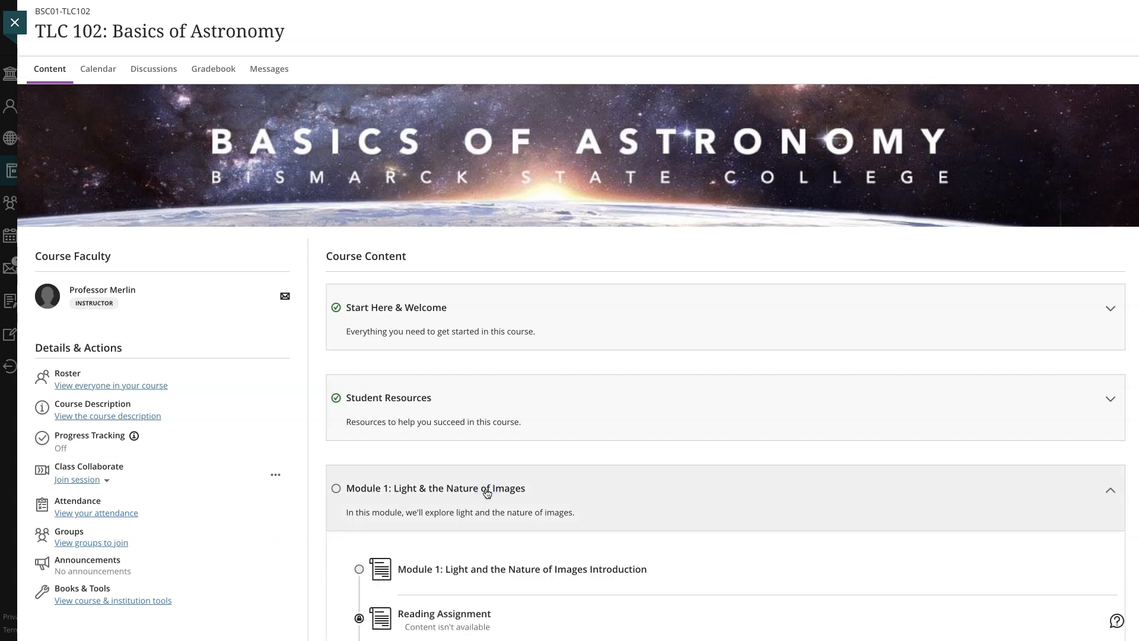
{"action": "scroll", "scroll_direction": "down", "scroll_amount": 3}
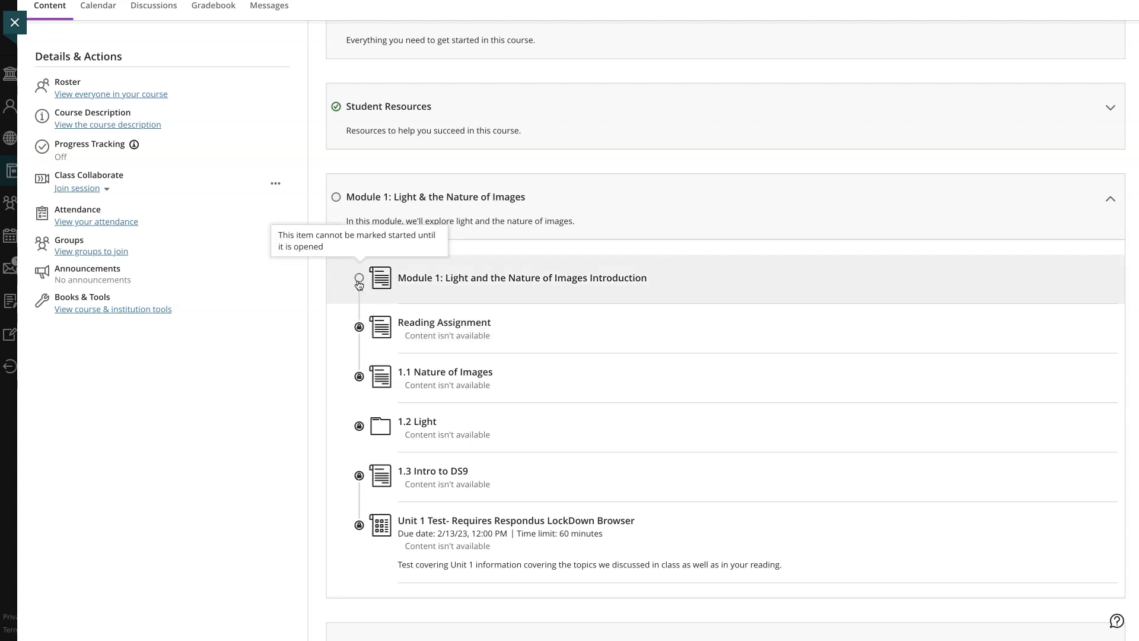
View the Module 1 Introduction and continue to the Reading Assignment for chapters 1–3
{"action": "left_click", "coordinate": [521, 278]}
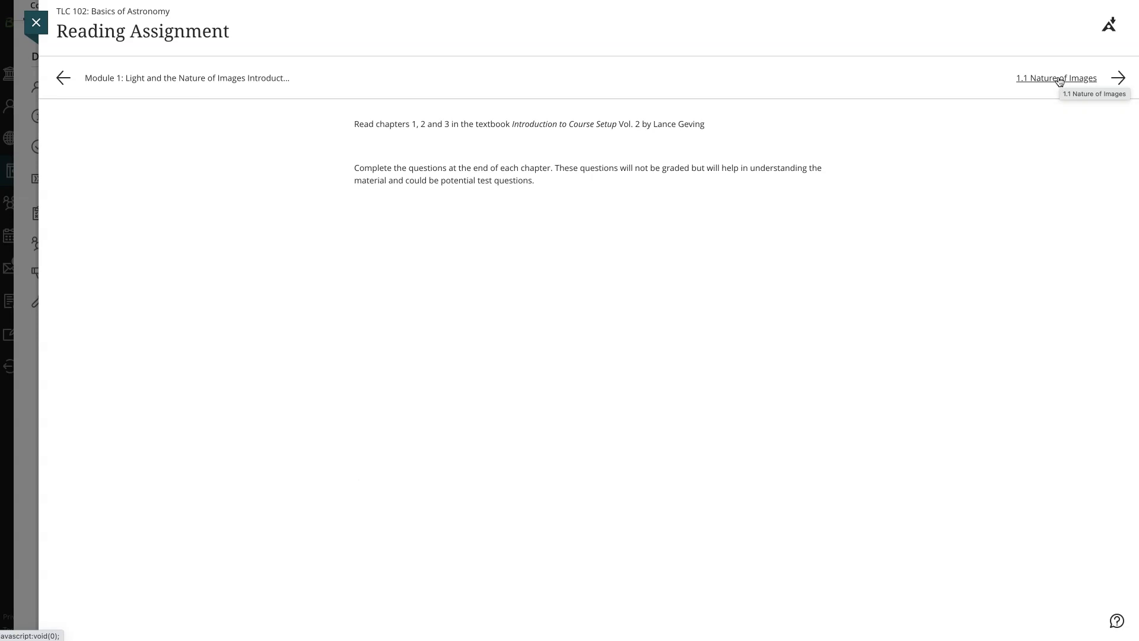
{"action": "mouse_move", "coordinate": [935, 114]}
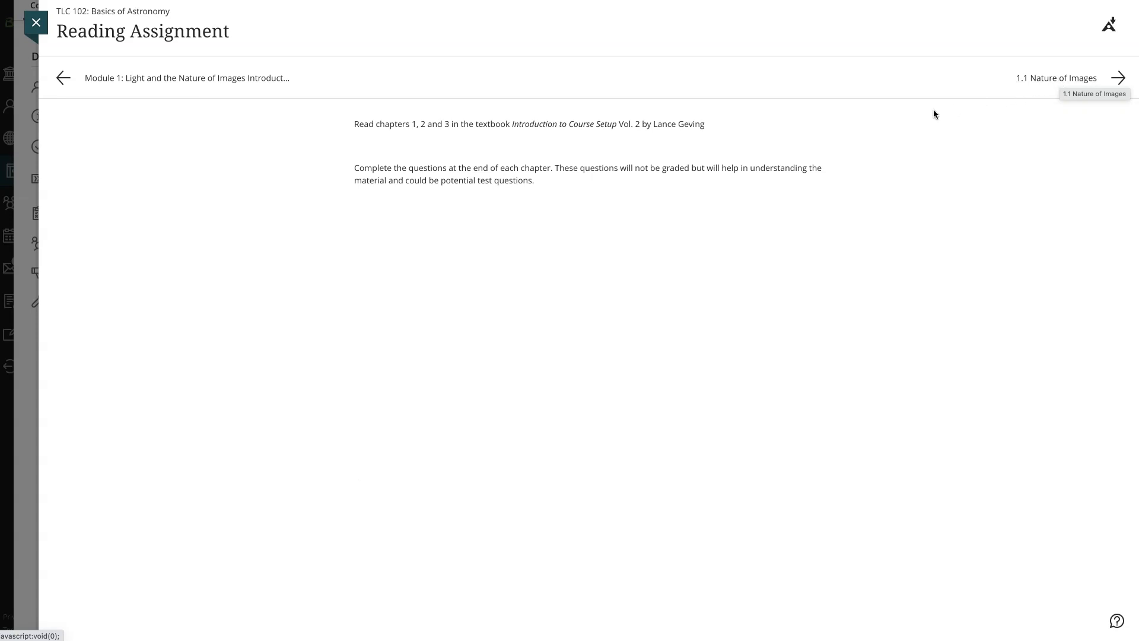
{"action": "mouse_move", "coordinate": [108, 64]}
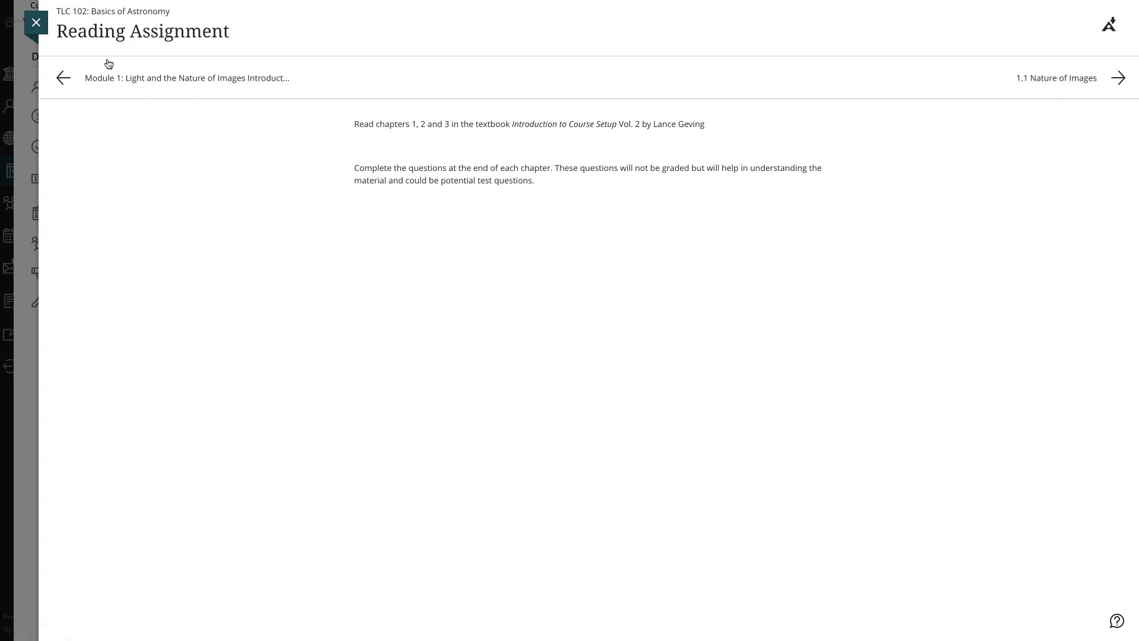
Close the Reading Assignment so it checks off and 1.1 Nature of Images unlocks
{"action": "left_click", "coordinate": [36, 23]}
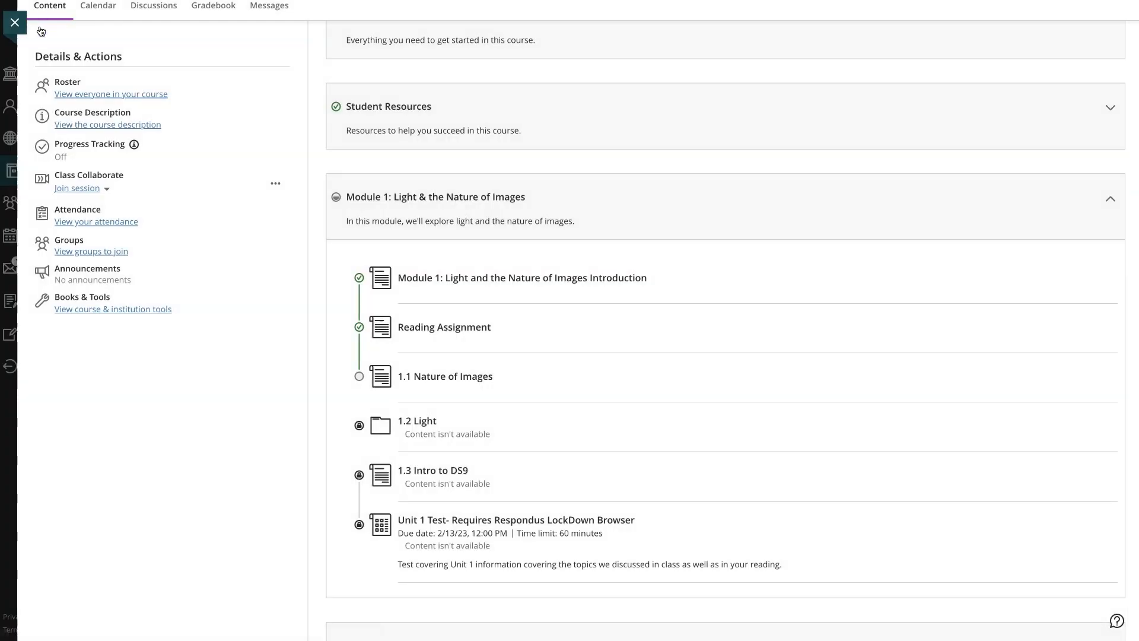
{"action": "mouse_move", "coordinate": [270, 248]}
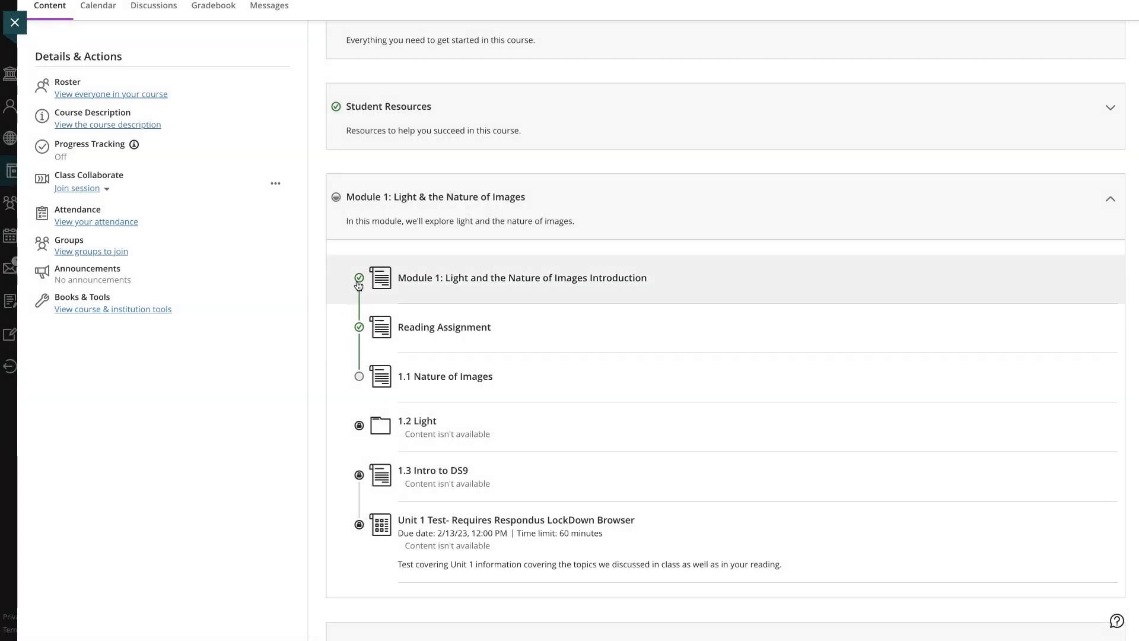
{"action": "mouse_move", "coordinate": [360, 319]}
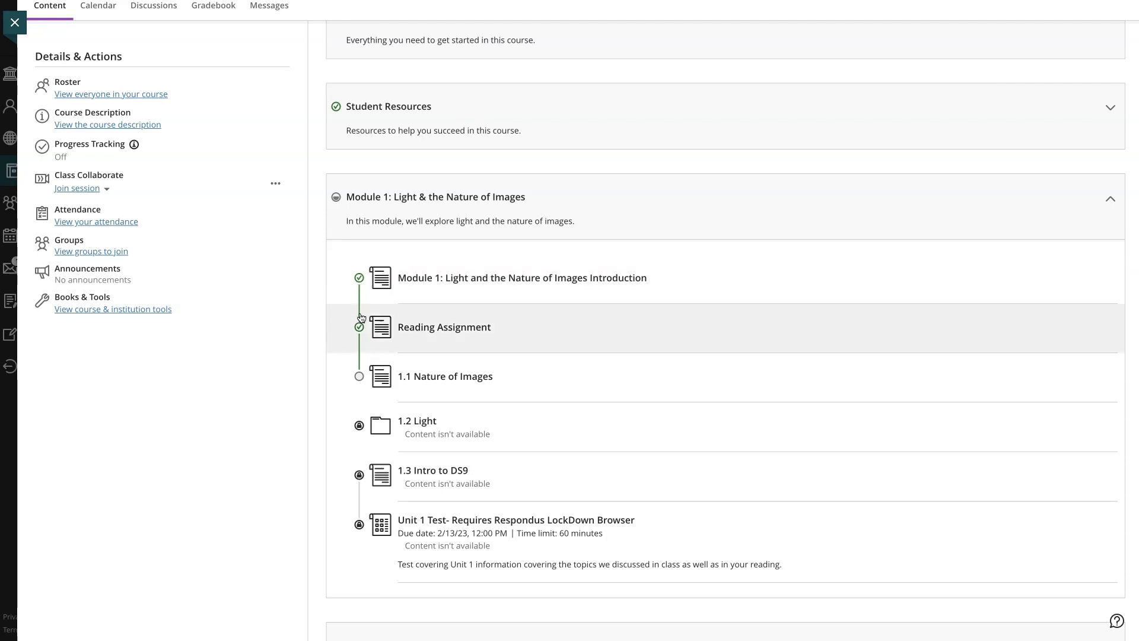
{"action": "mouse_move", "coordinate": [359, 432]}
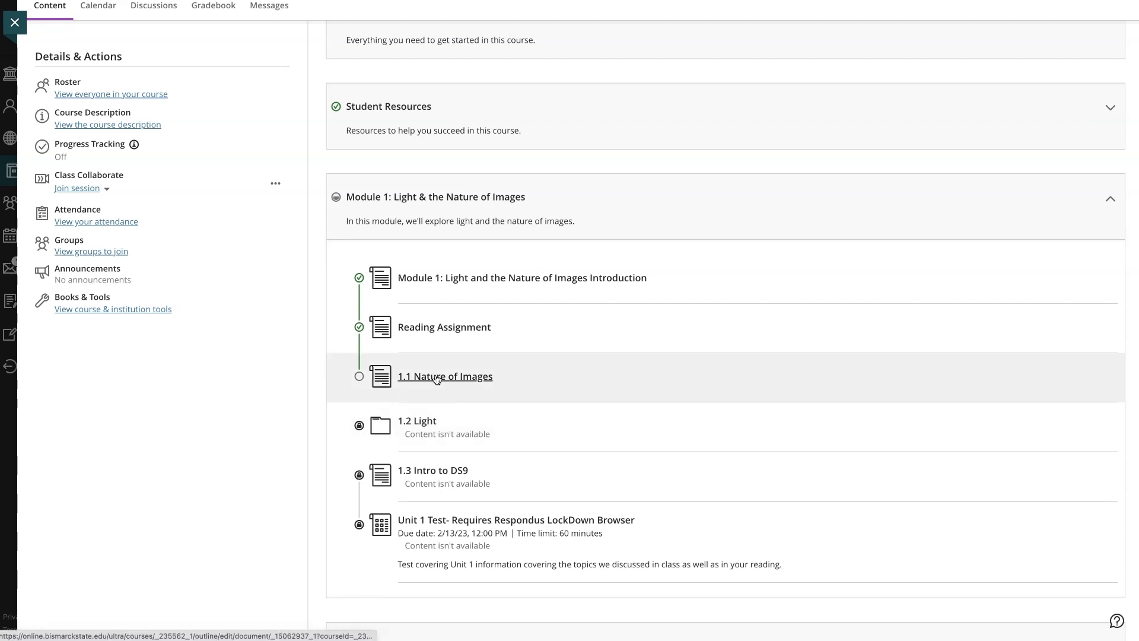
Read through 1.1 Nature of Images so it checks off and 1.2 Light unlocks
{"action": "left_click", "coordinate": [445, 376]}
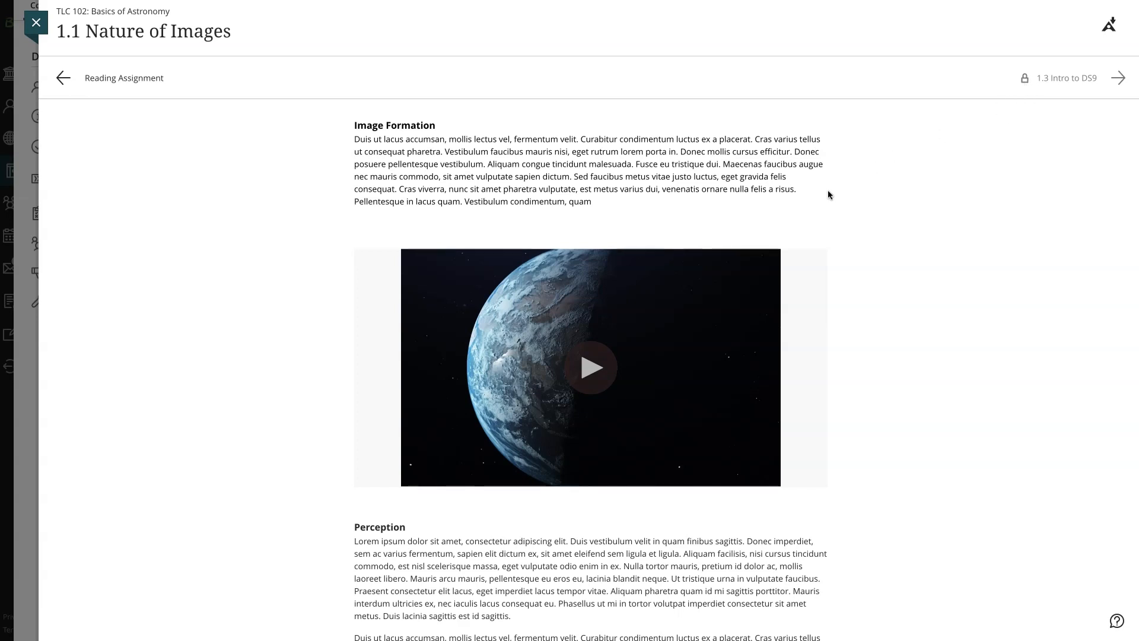
{"action": "scroll", "scroll_direction": "down", "scroll_amount": 3}
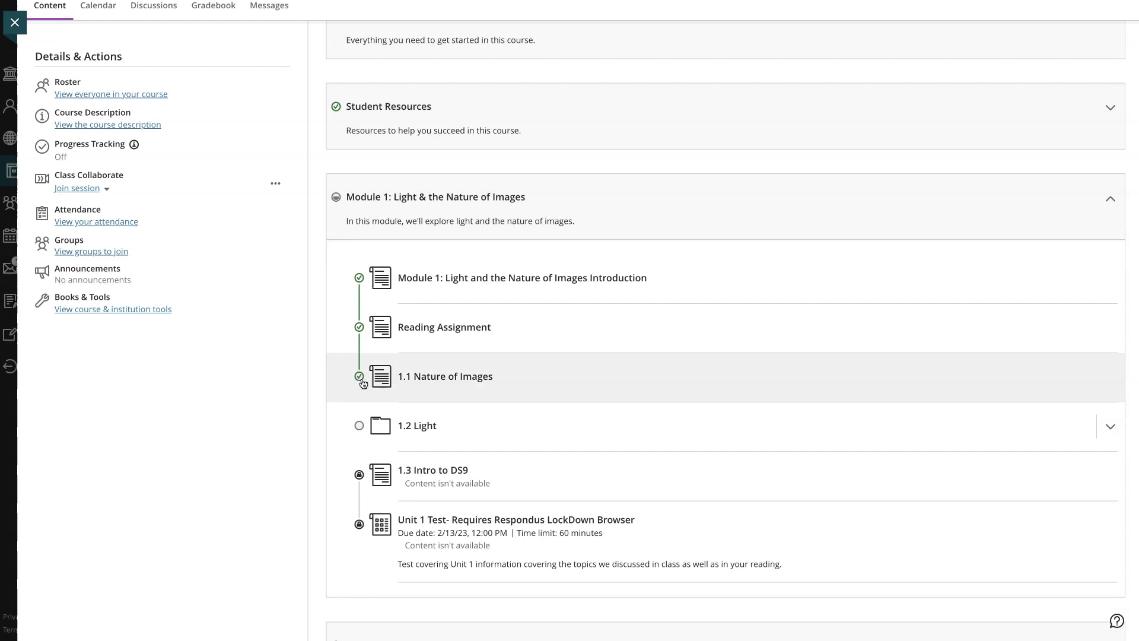
{"action": "mouse_move", "coordinate": [417, 425]}
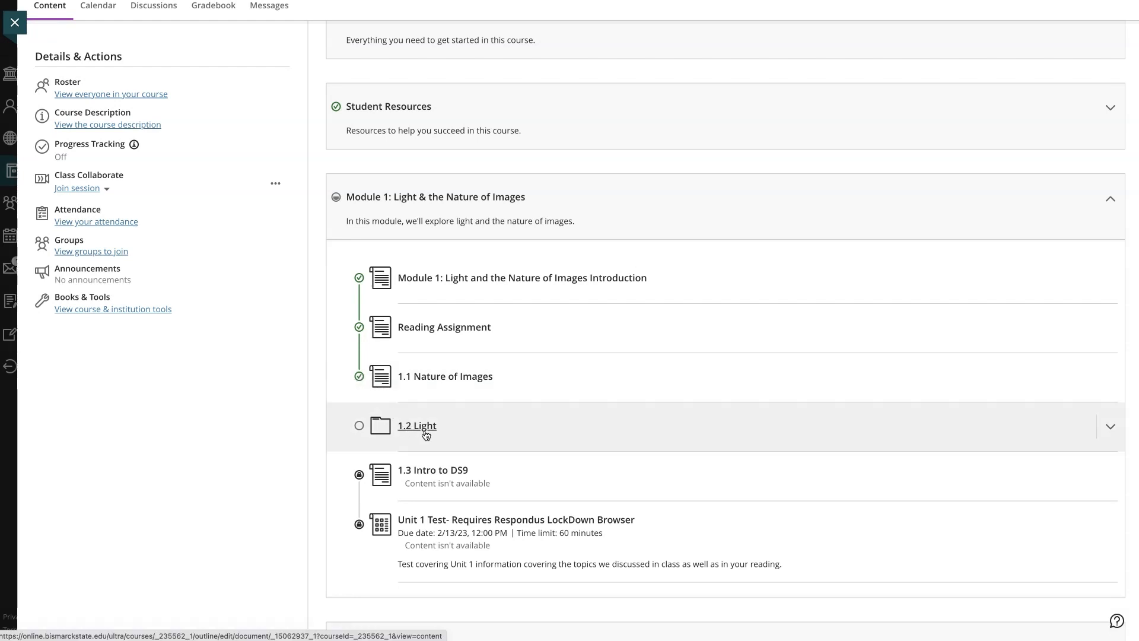
Expand the 1.2 Light folder, complete 1.2 Light Lecture, and view the Earth_ORB image
{"action": "left_click", "coordinate": [1111, 427]}
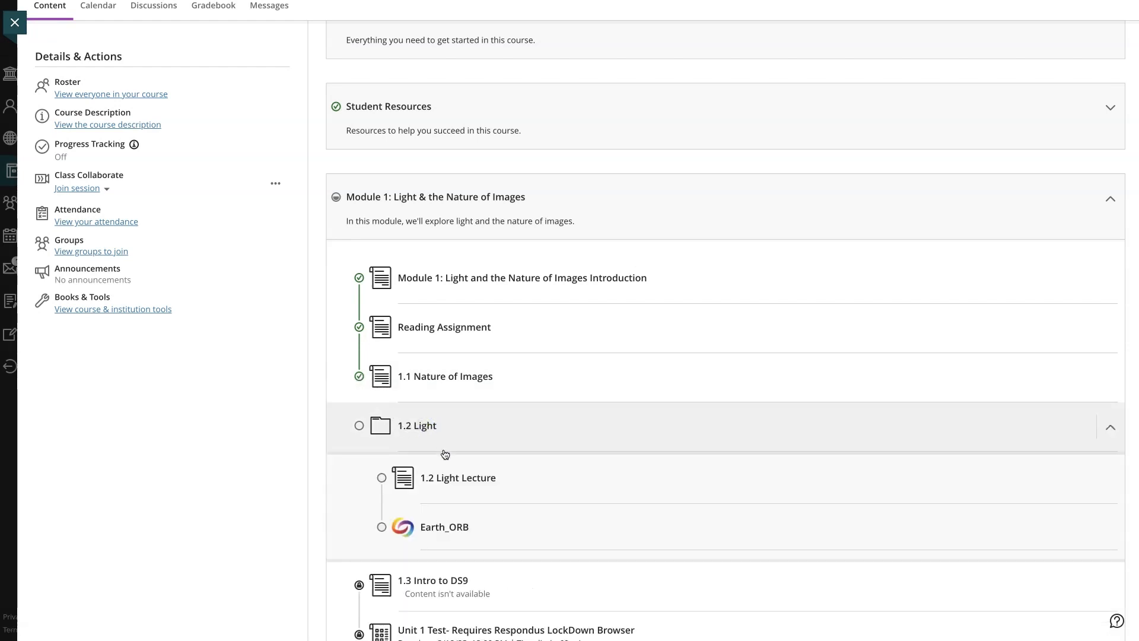
{"action": "left_click", "coordinate": [458, 477]}
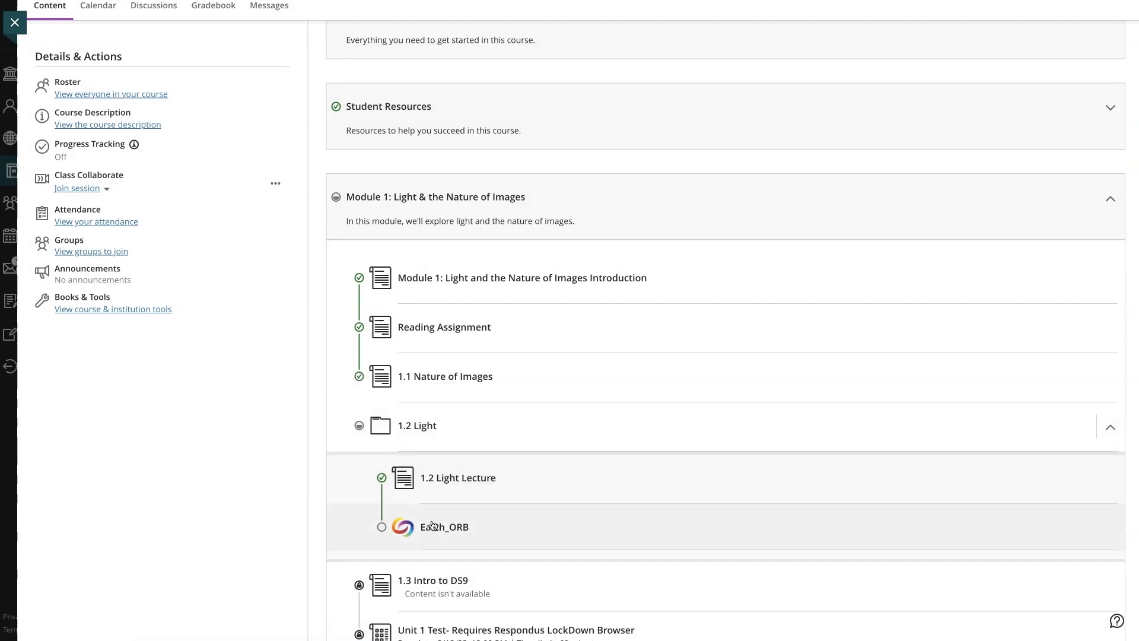
{"action": "left_click", "coordinate": [444, 527]}
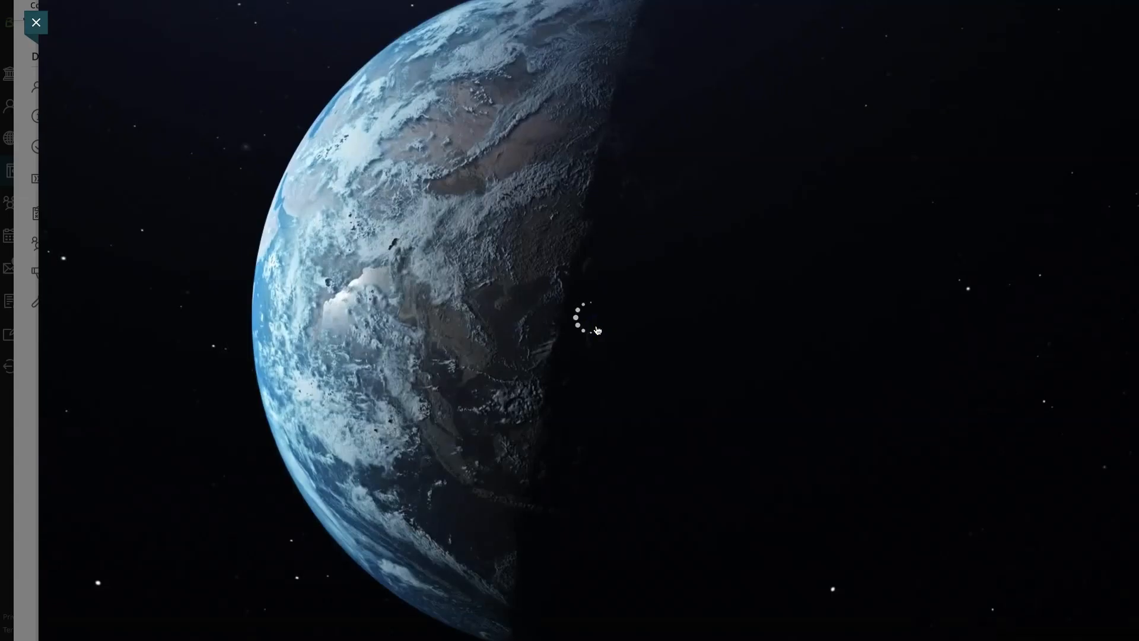